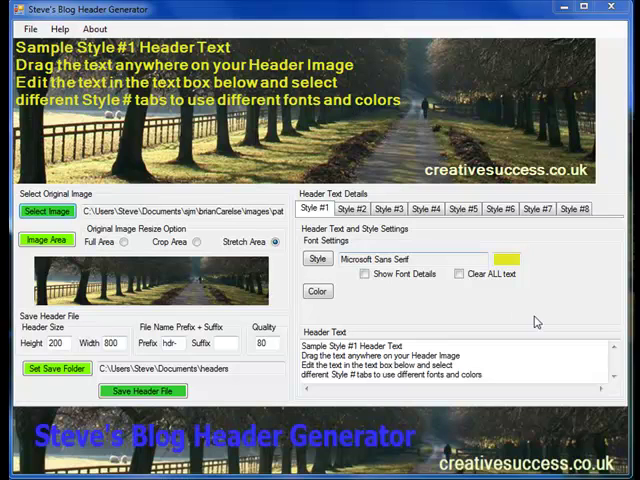
Step: Clear all sample text from the header, confirming the deletion
left_click(460, 274)
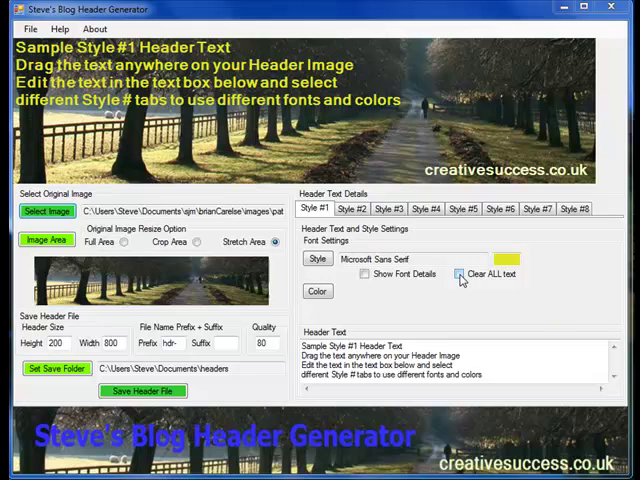
left_click(460, 275)
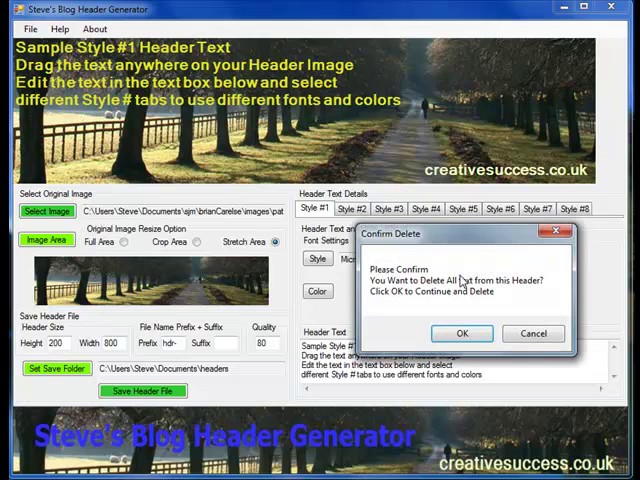
left_click(462, 333)
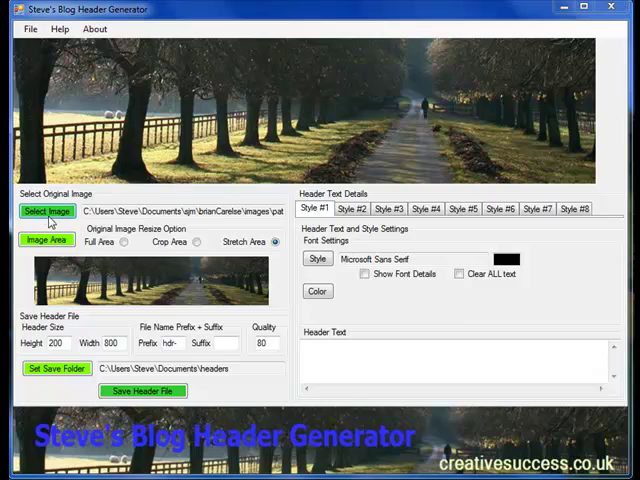
Step: Replace the background with the pine-tree and blue-sky image
left_click(48, 211)
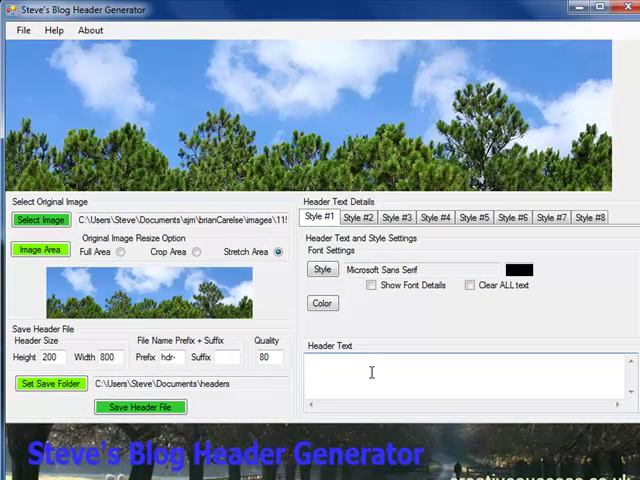
Step: Enter 'My New Blog Header' as the header text over the pine trees
type("My")
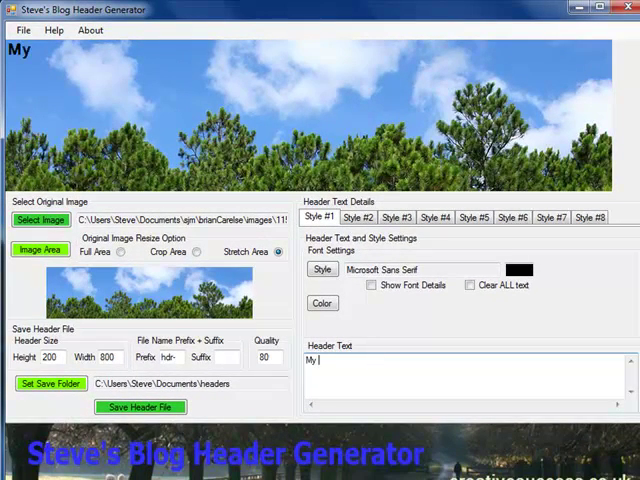
type("New")
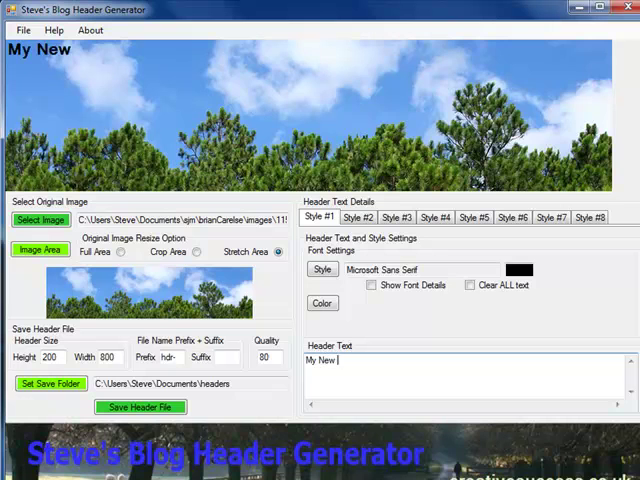
type("Blog Hea")
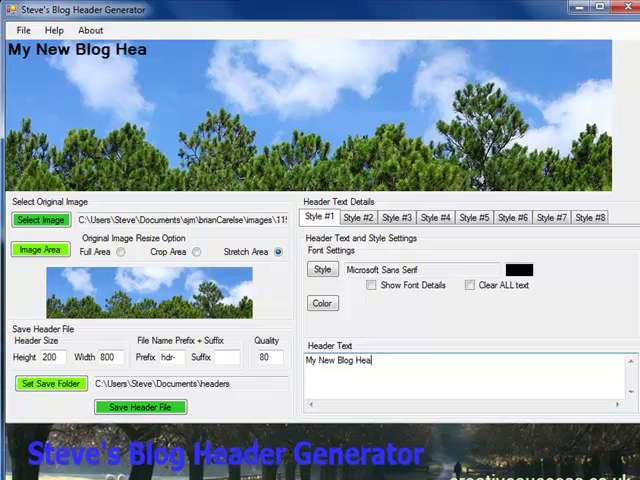
type("der")
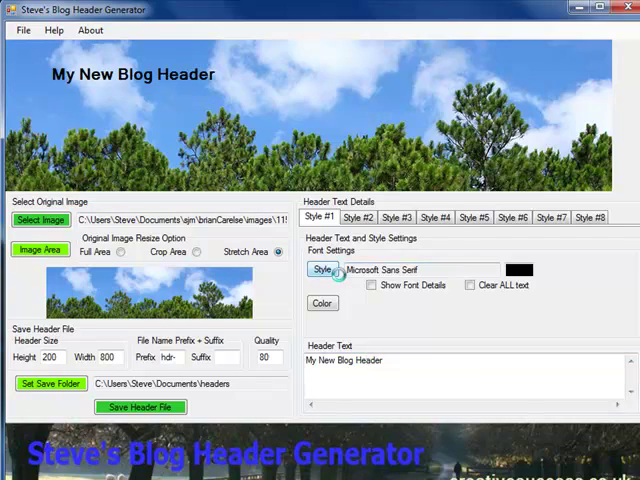
Step: Enlarge the heading font to size 24
left_click(322, 269)
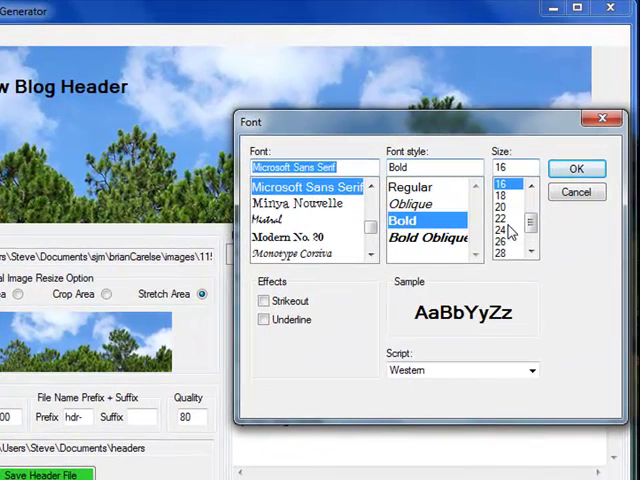
left_click(502, 231)
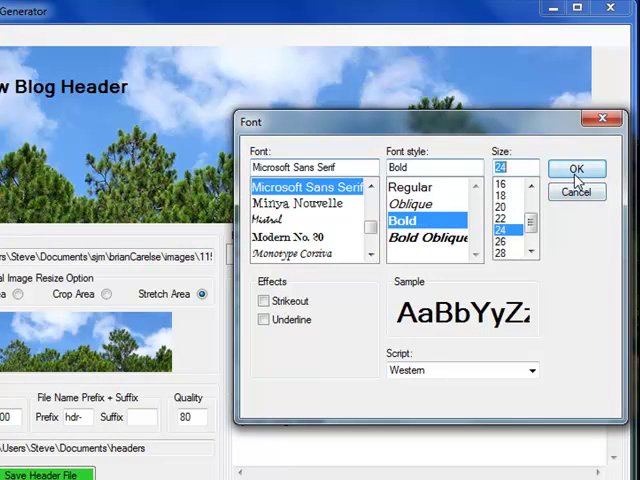
left_click(577, 167)
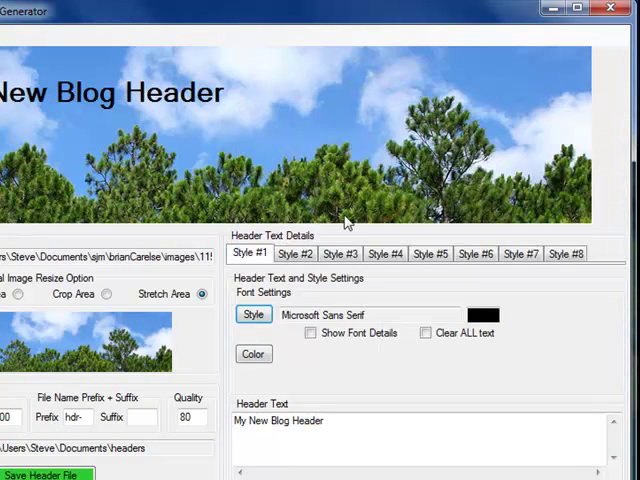
Step: Set the heading to Lucida Calligraphy italic bold at size 28
left_click(253, 314)
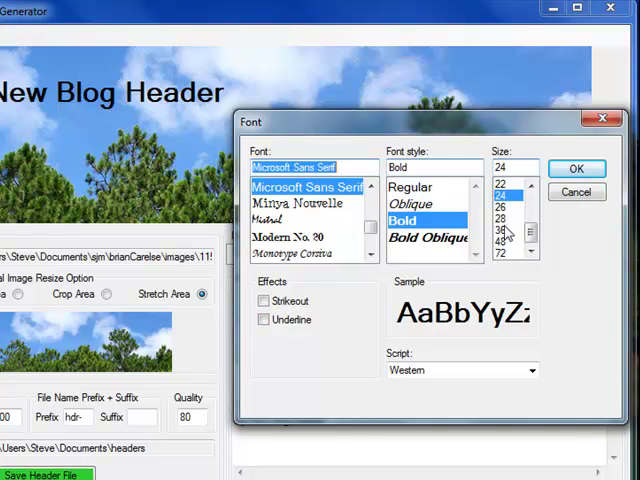
left_click(505, 219)
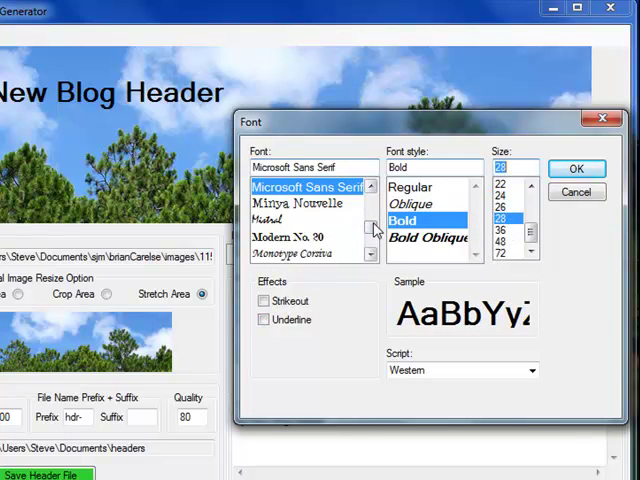
scroll("down", 3)
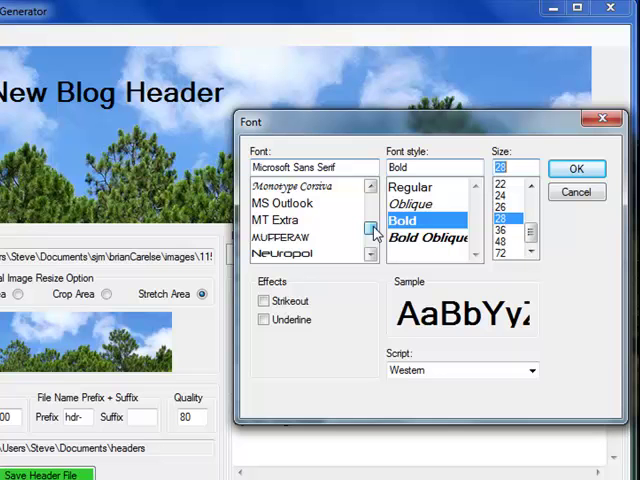
scroll("down", 3)
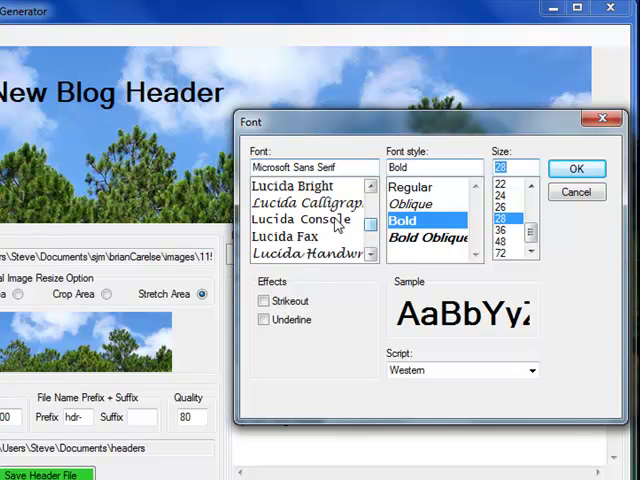
left_click(306, 203)
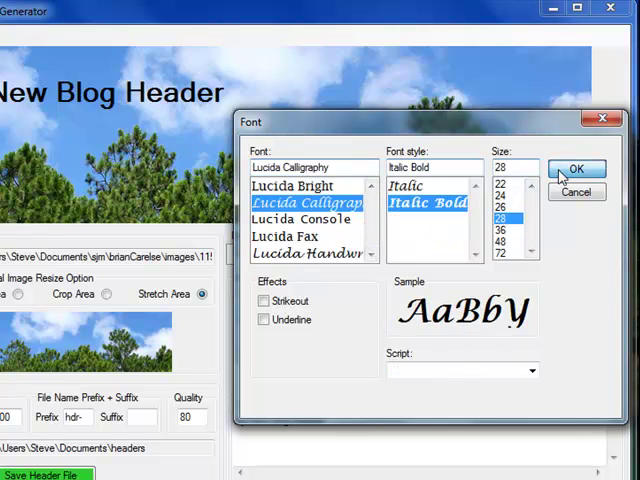
left_click(573, 167)
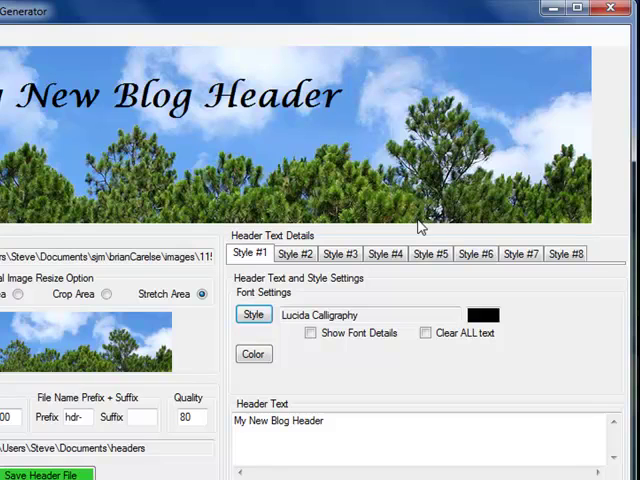
mouse_move(235, 101)
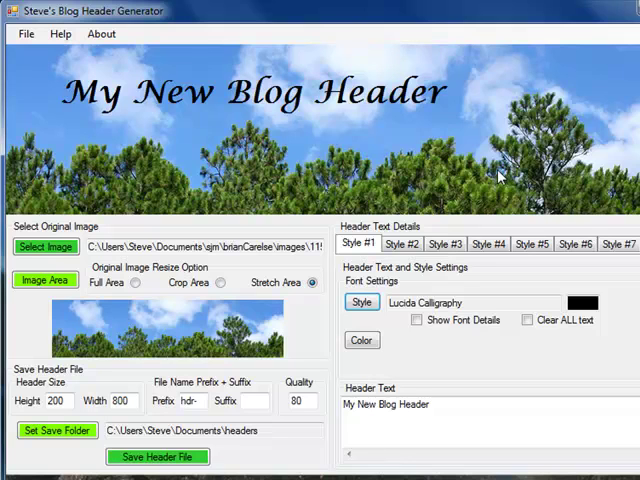
mouse_move(467, 183)
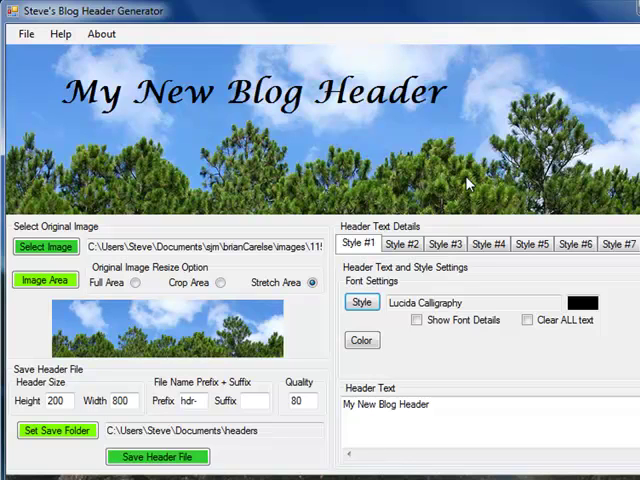
Step: Add a Style #2 text reading 'mywebsiteurl.com' at the header's right
left_click(404, 243)
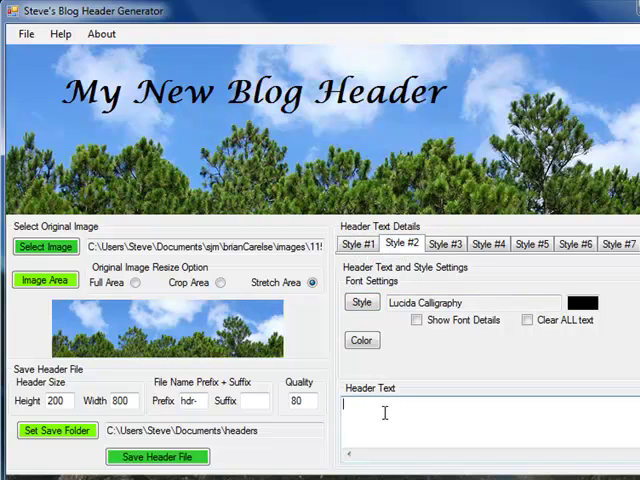
type("m")
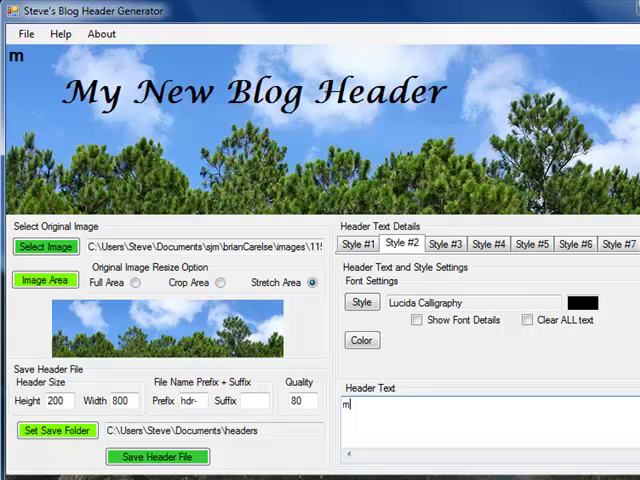
type("yweb")
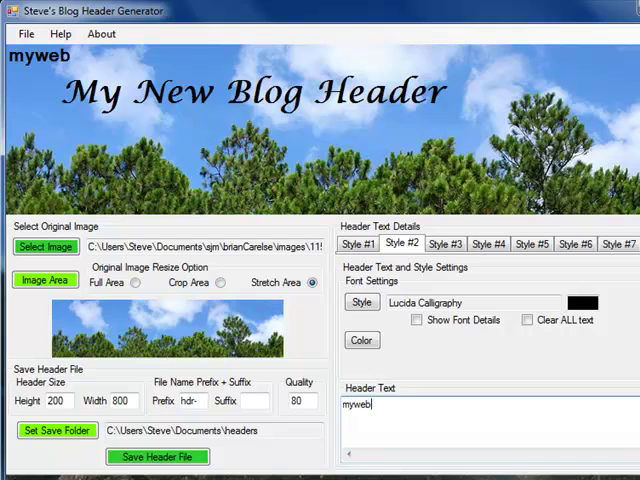
type("site")
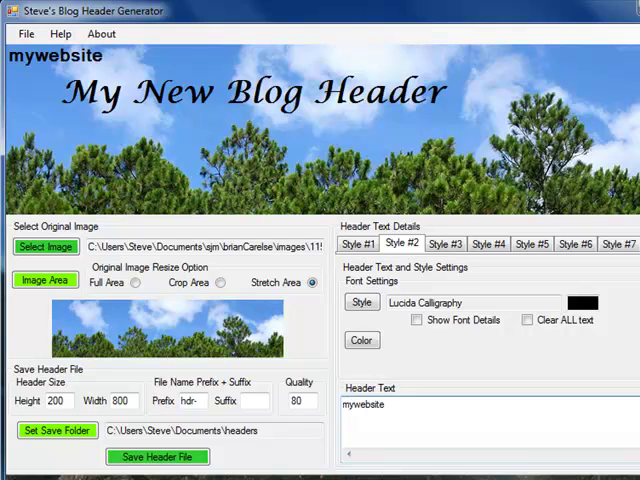
type("url.com")
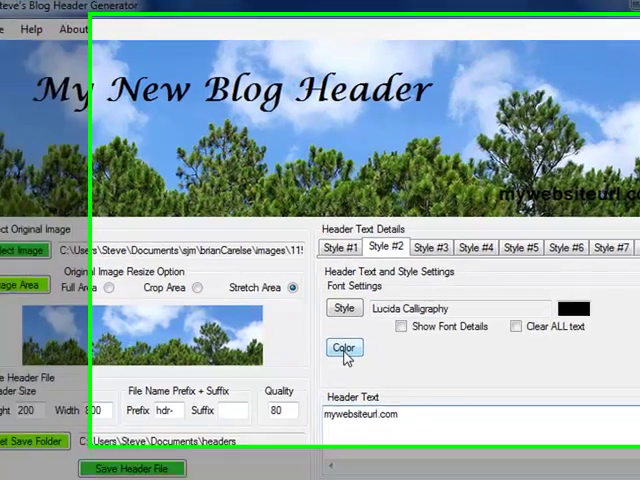
Step: Color the mywebsiteurl.com text white
left_click(344, 347)
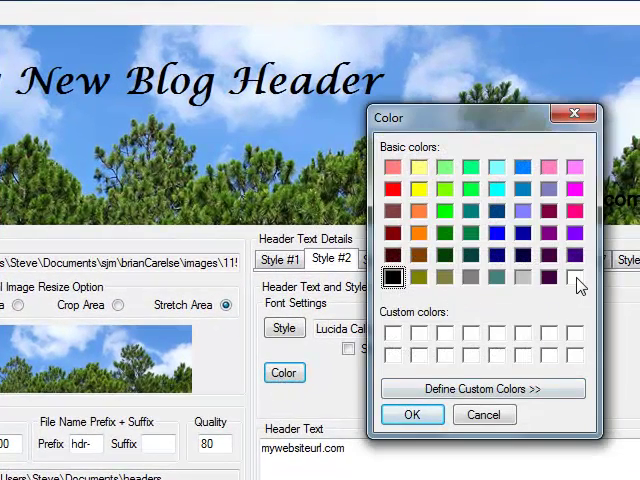
left_click(412, 414)
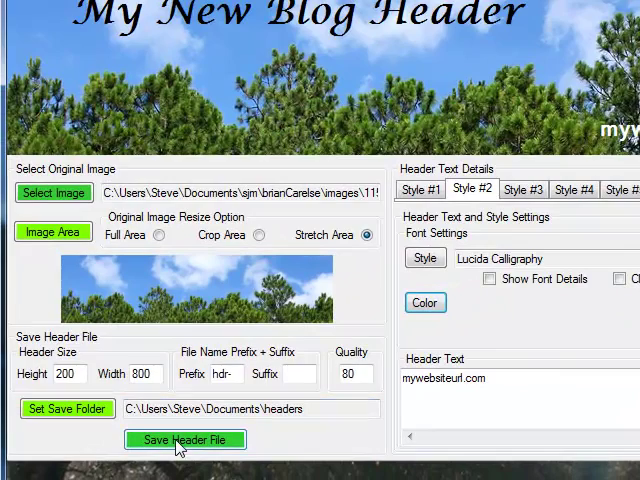
Step: Save the header as a JPG and choose to view the saved image
left_click(185, 439)
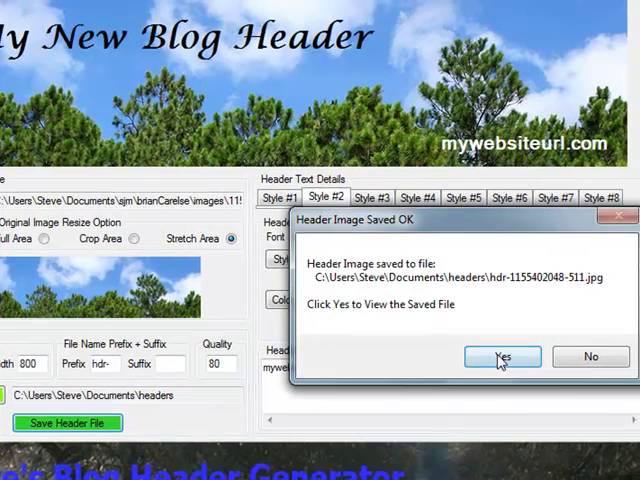
left_click(503, 356)
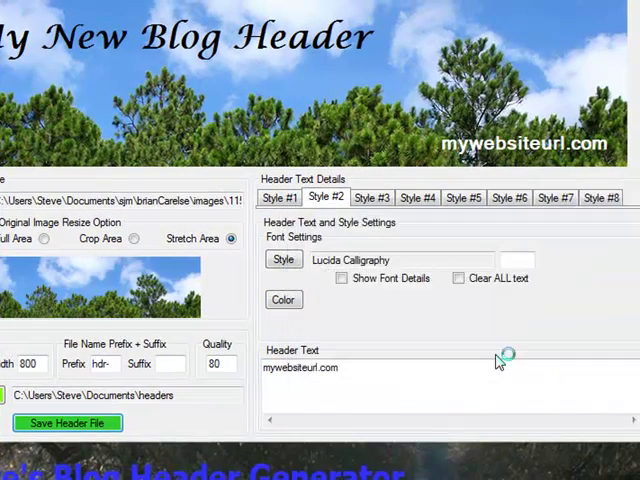